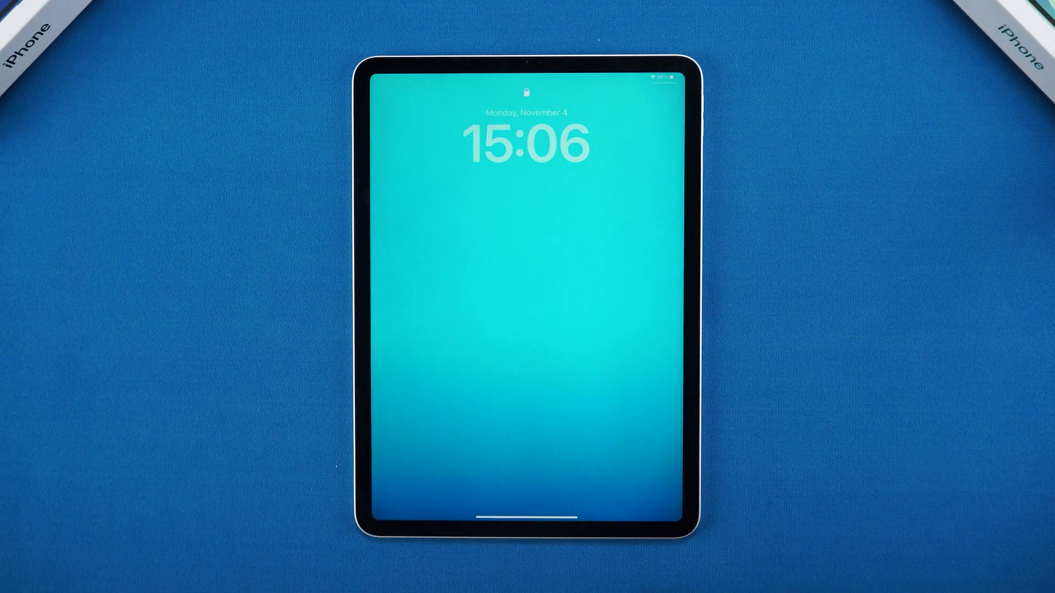
- Enter repeated wrong passcodes until 'iPad Unavailable, try again in 1 minute' appears
left_click(526, 374)
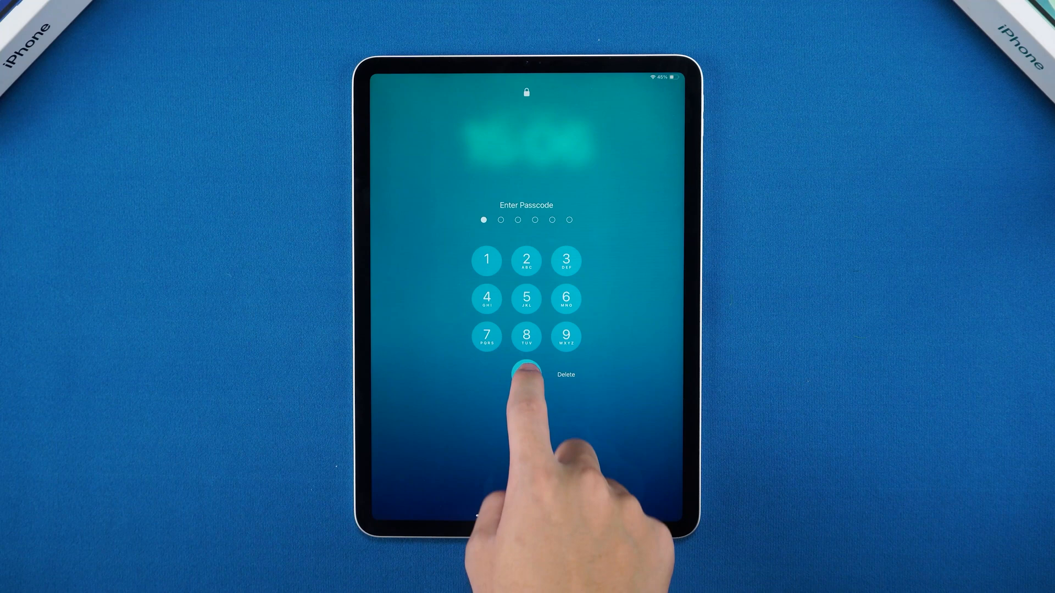
left_click(526, 374)
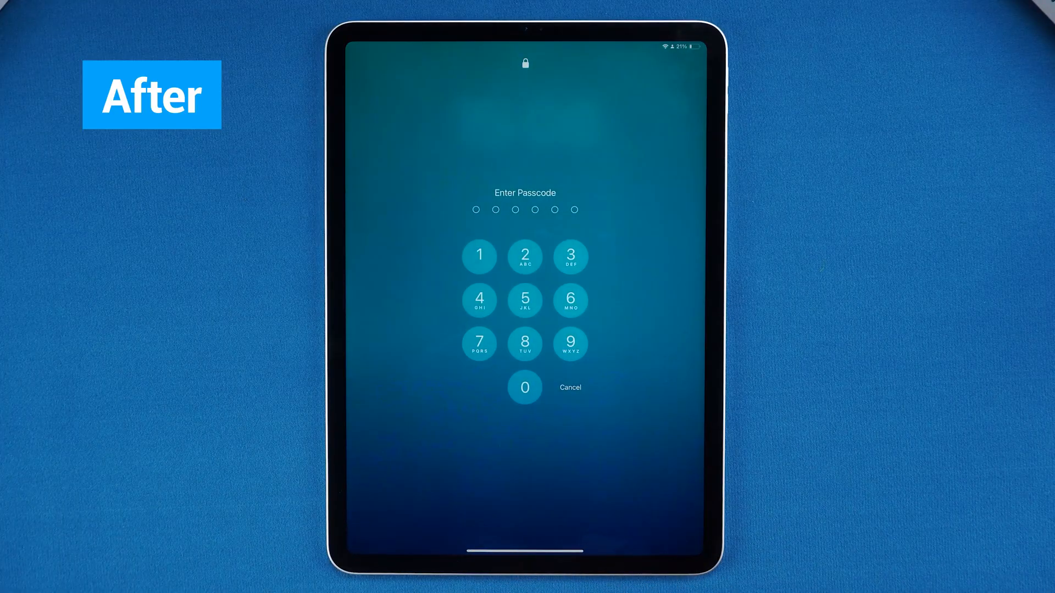
left_click(479, 344)
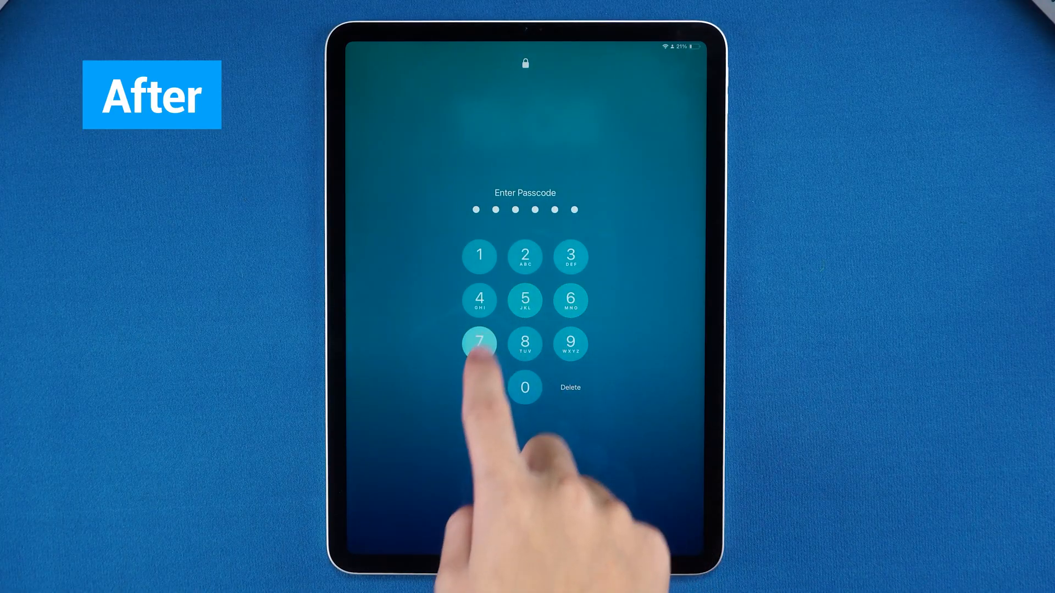
left_click(479, 344)
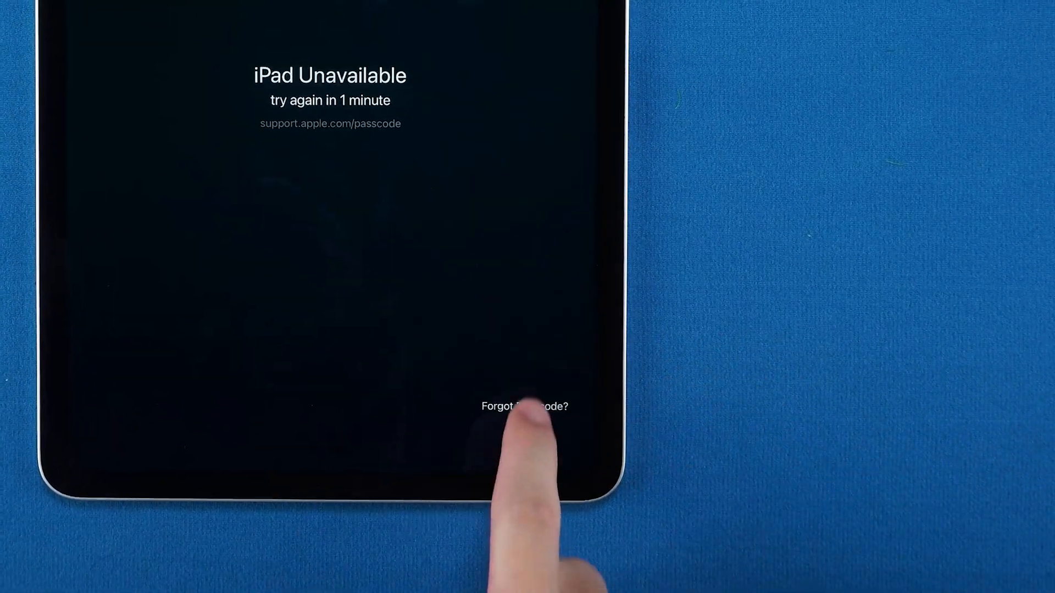
- Use Forgot Passcode and Start iPad Reset with the Apple ID password to erase the iPad
left_click(525, 406)
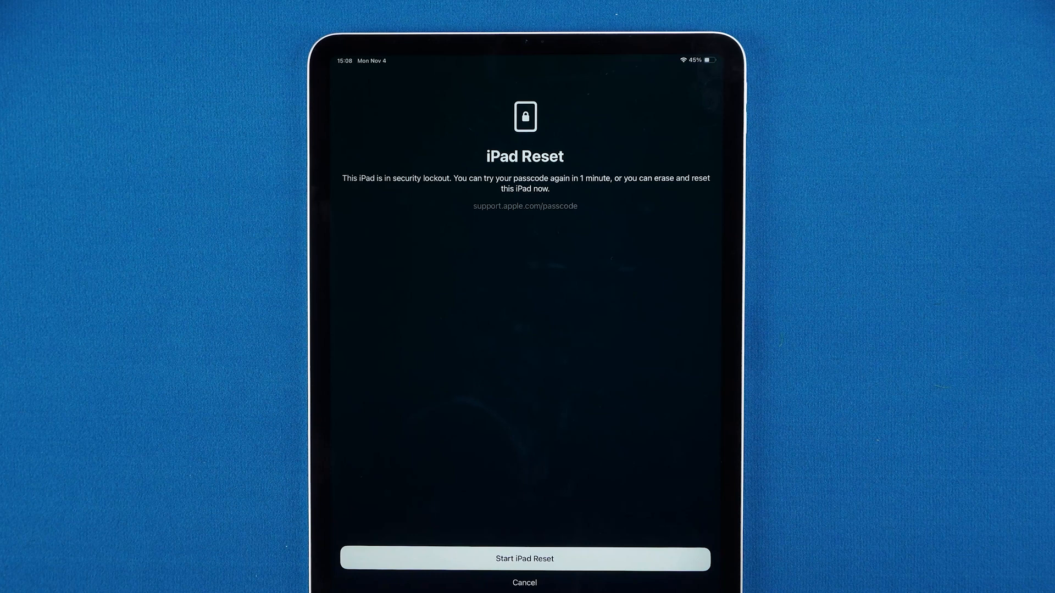
left_click(524, 558)
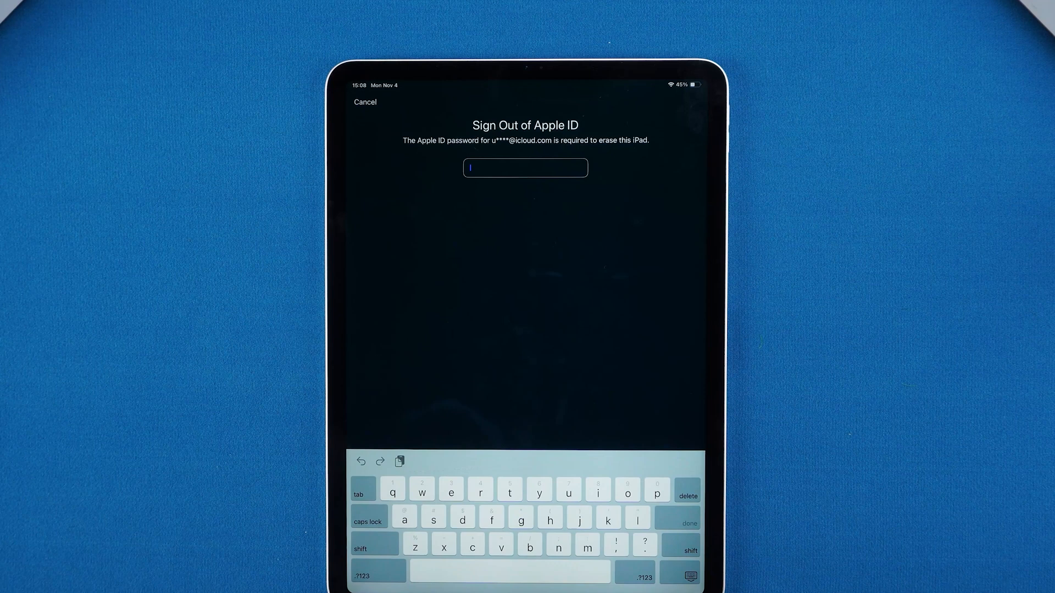
type("password")
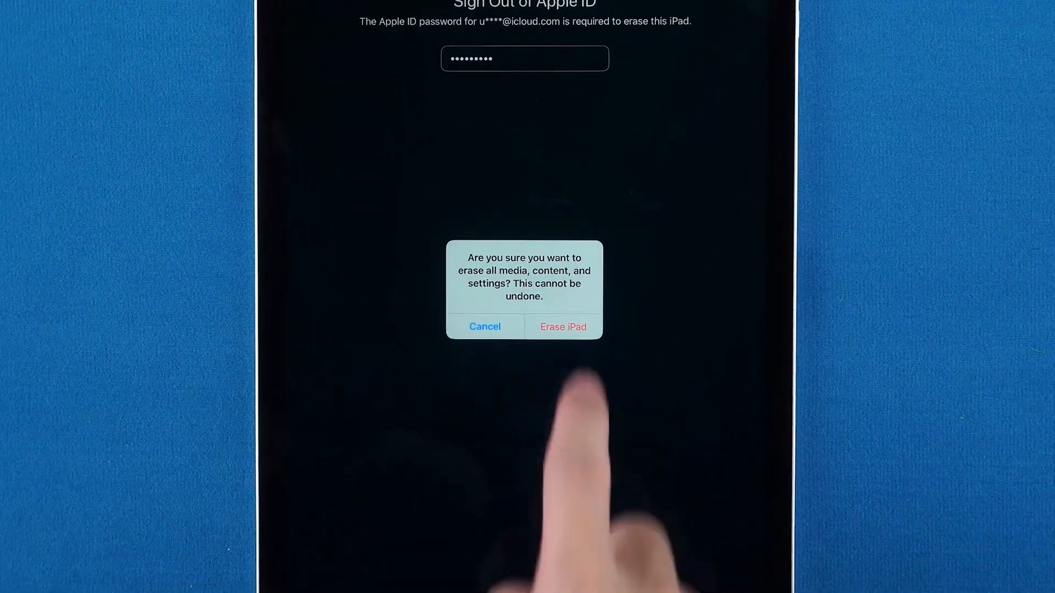
left_click(563, 326)
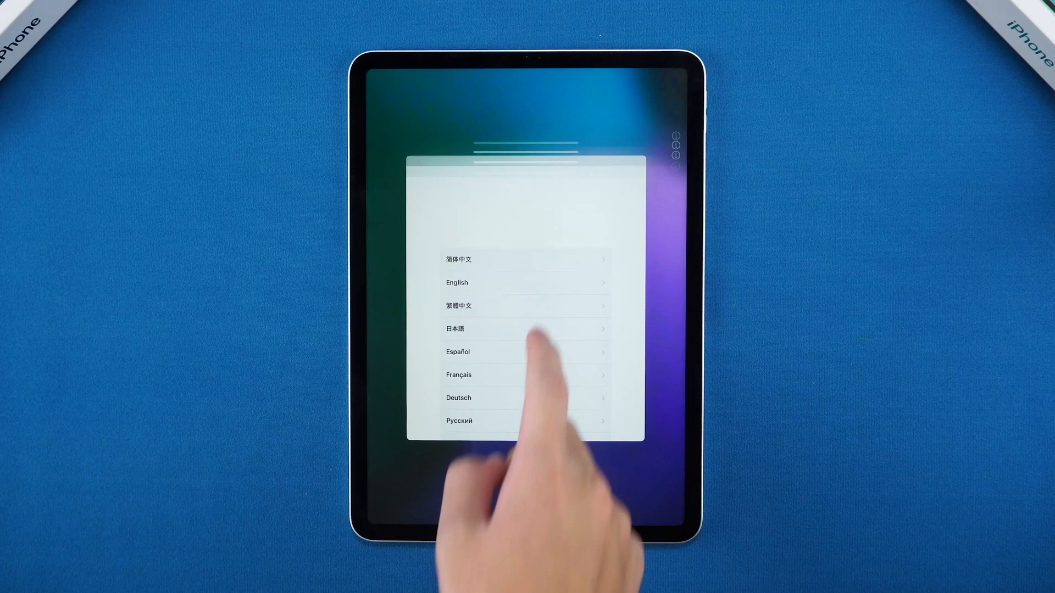
- Choose the language, country and Light appearance to reach the home screen
left_click(525, 282)
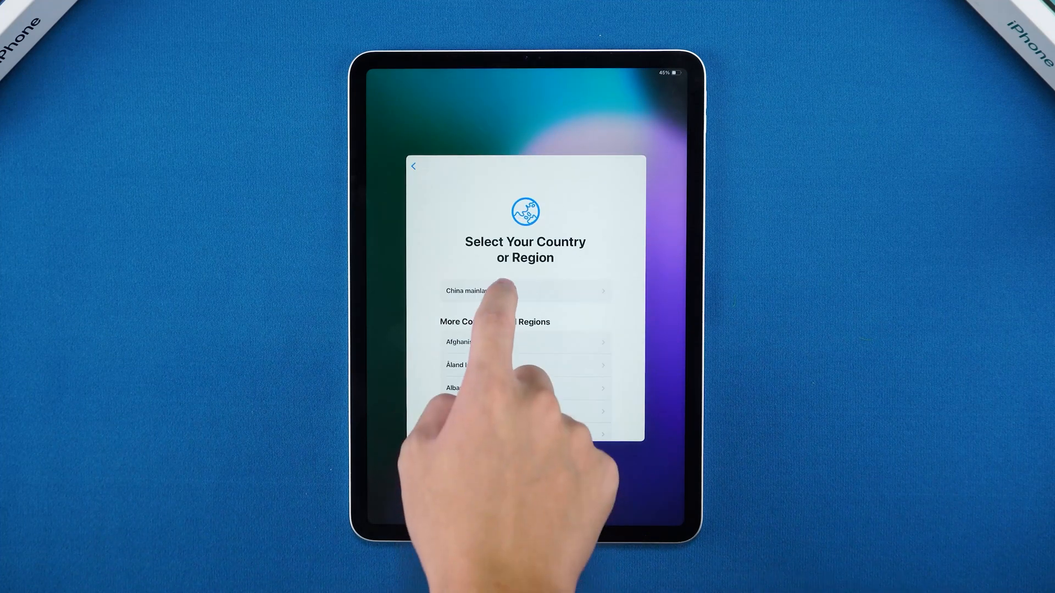
left_click(525, 290)
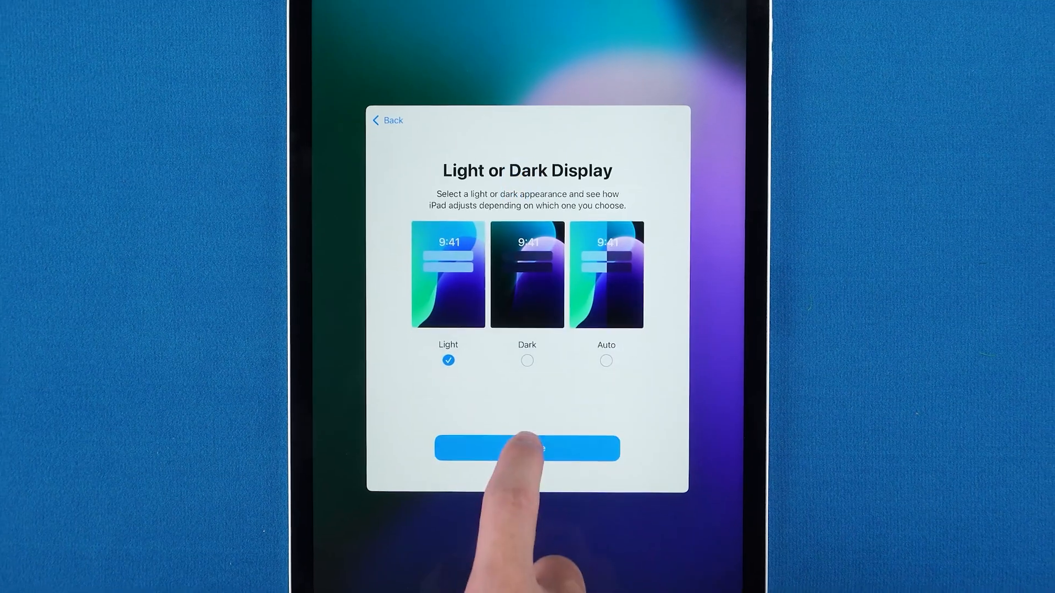
left_click(528, 448)
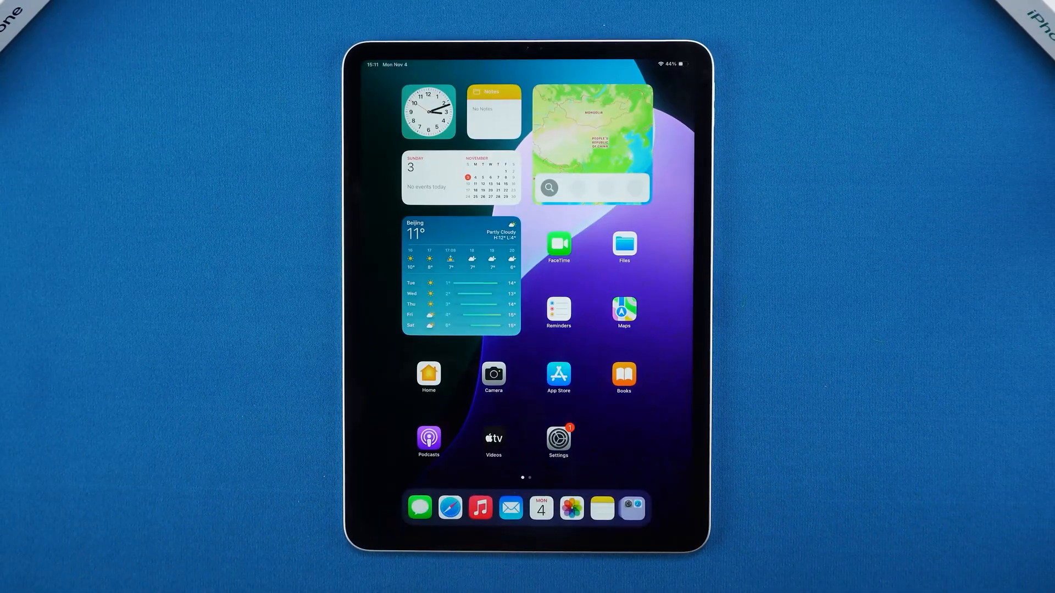
scroll("left", 3)
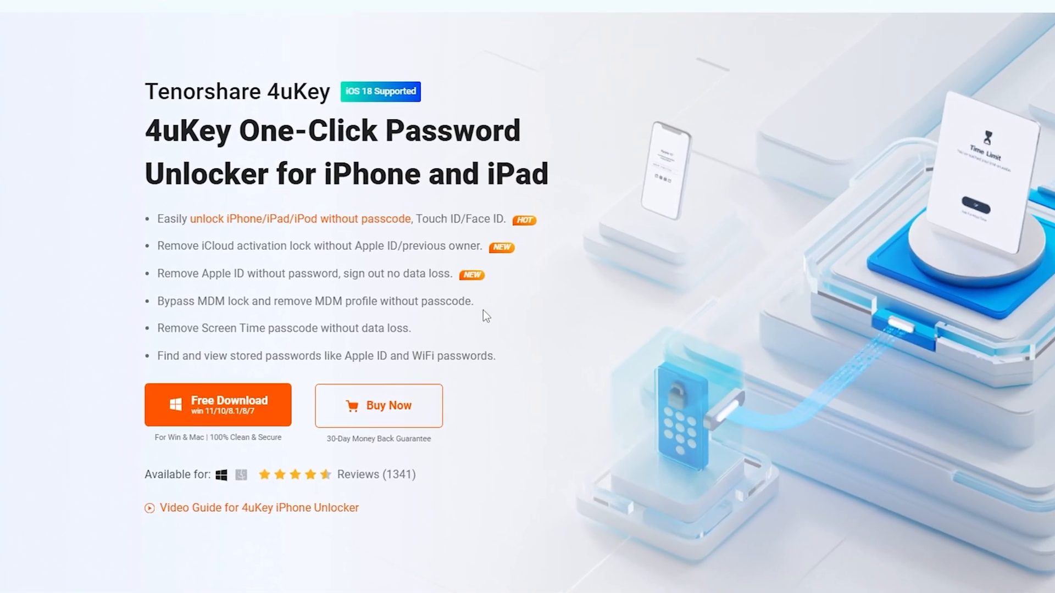
scroll("down", 3)
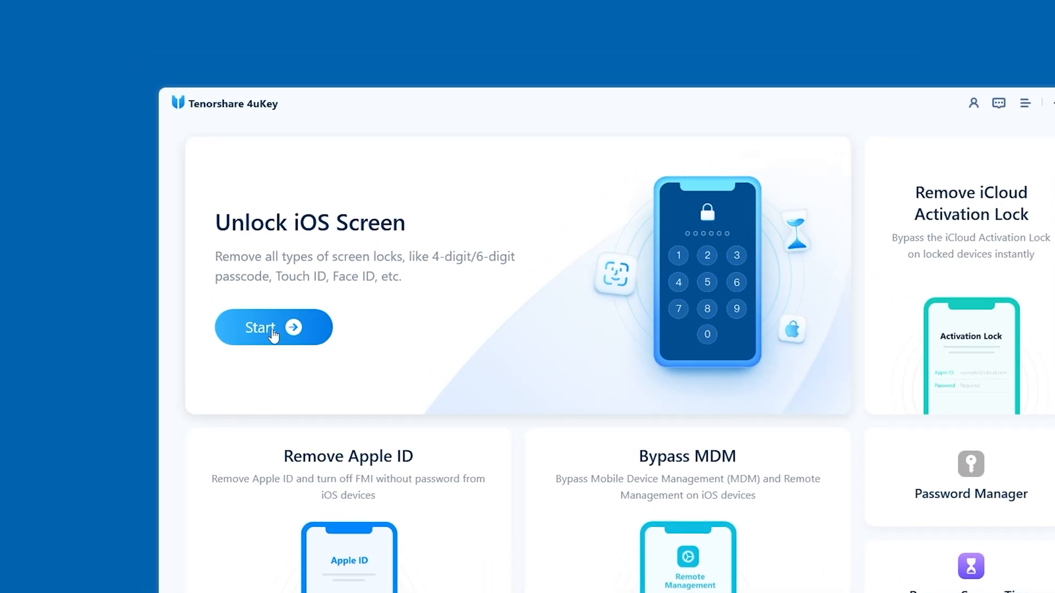
- Start Unlock iOS Screen, download the iPad firmware and begin removing the lock
left_click(274, 327)
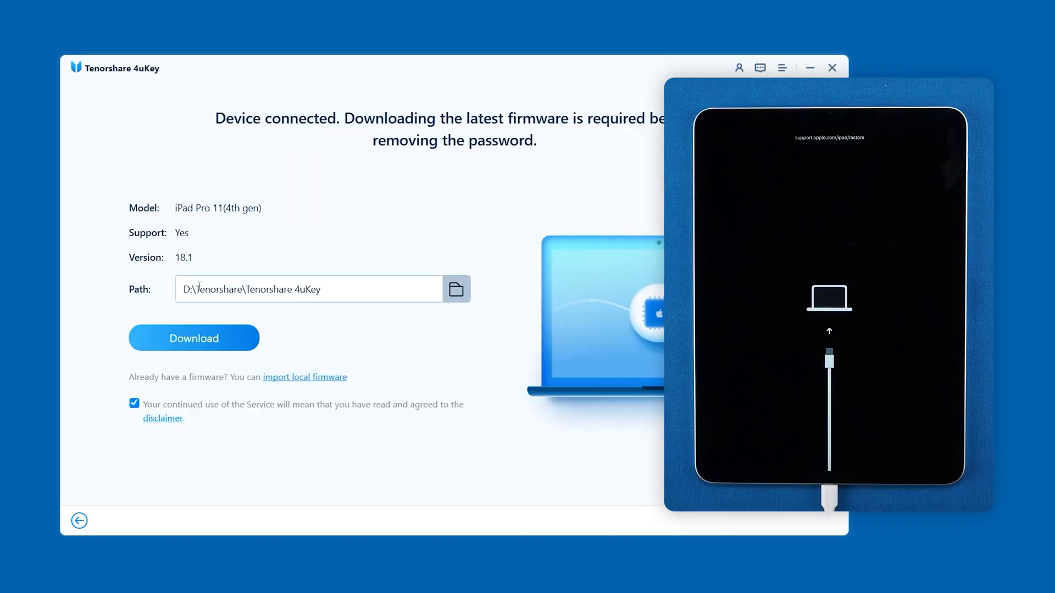
left_click(193, 337)
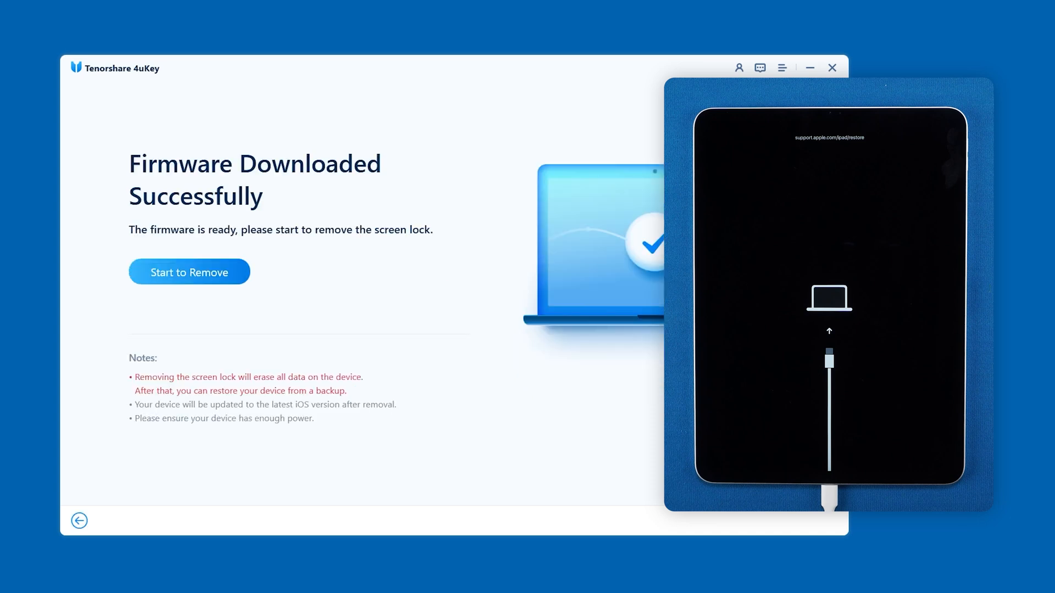
left_click(189, 271)
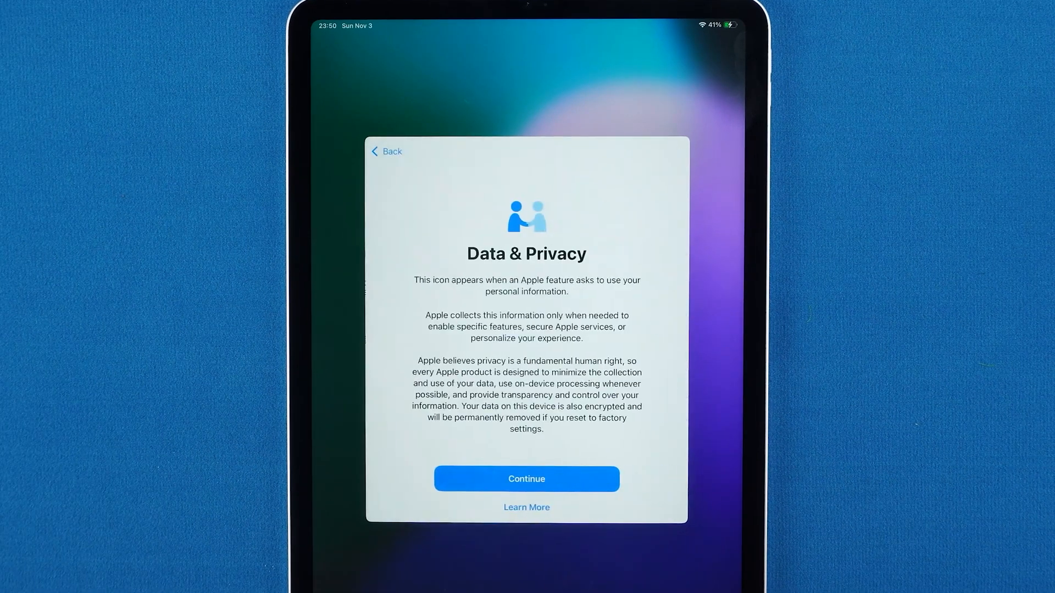
- Continue past Data & Privacy and choose Set Up for Myself
left_click(526, 479)
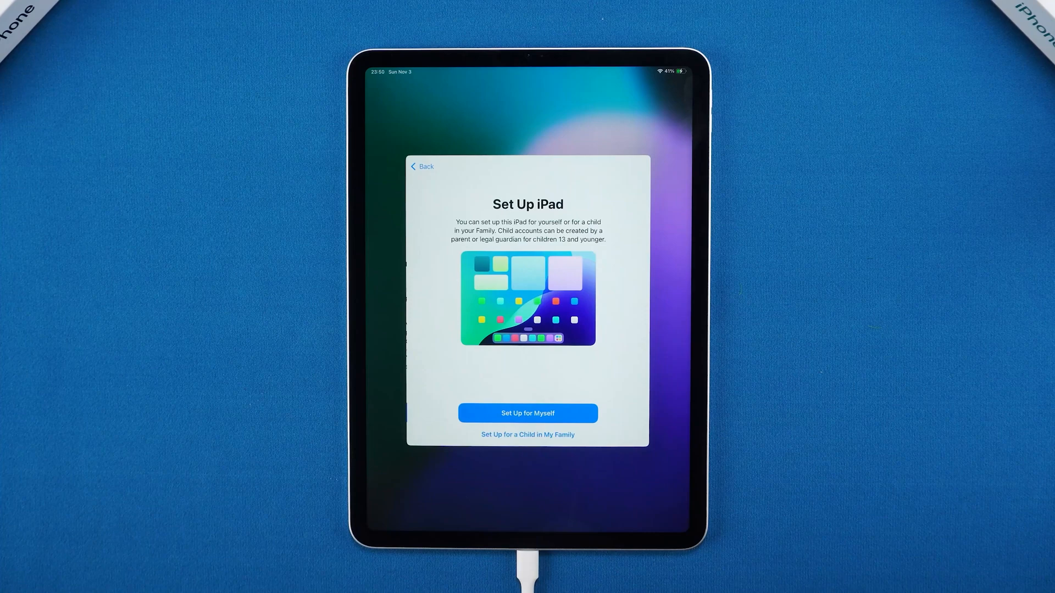
left_click(527, 413)
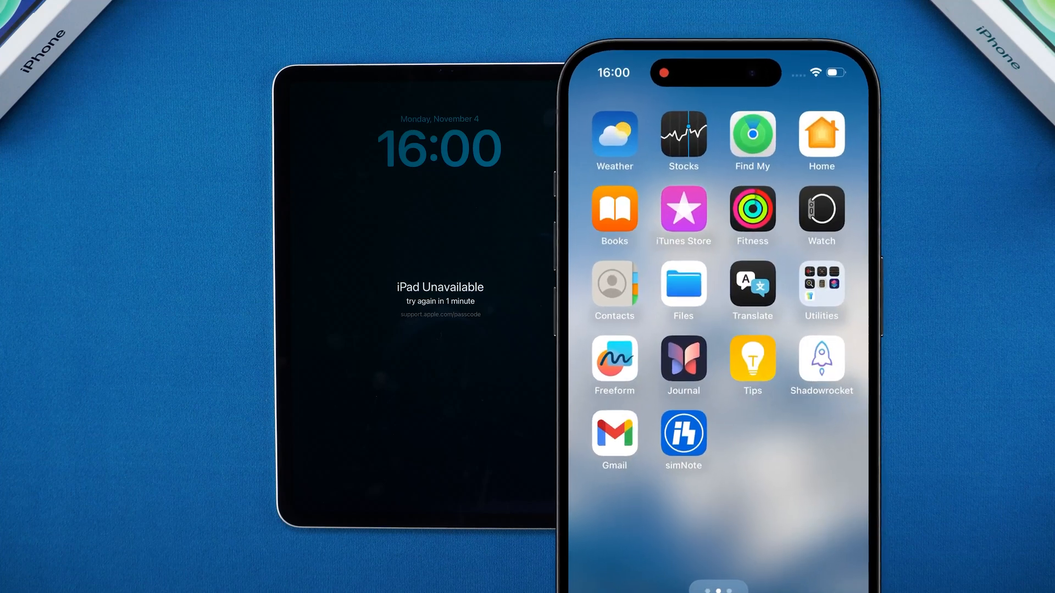
- Select iPad pro in Find My and erase it without entering a phone number
left_click(751, 142)
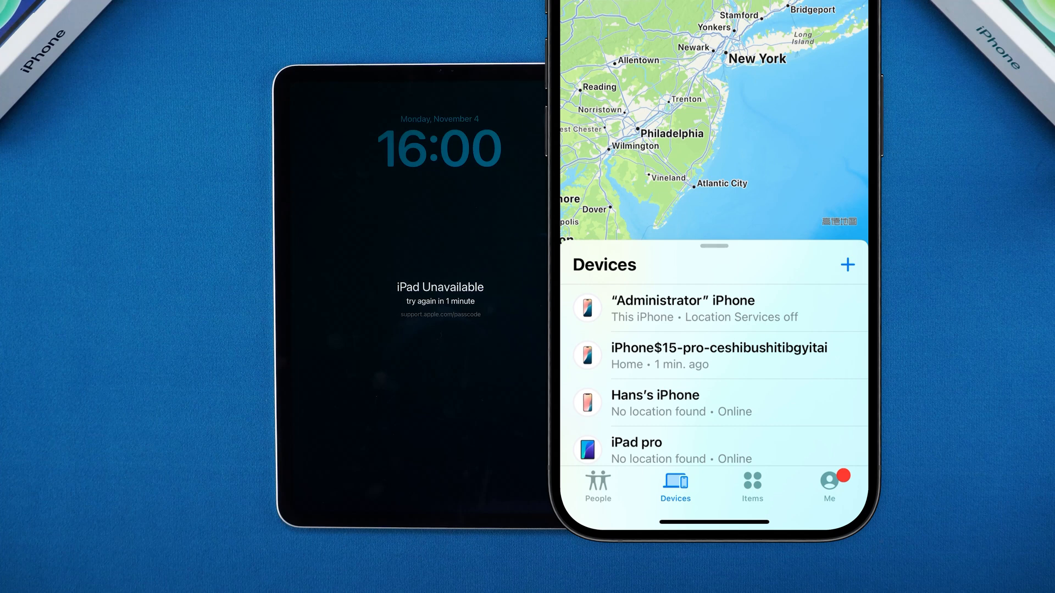
left_click(636, 450)
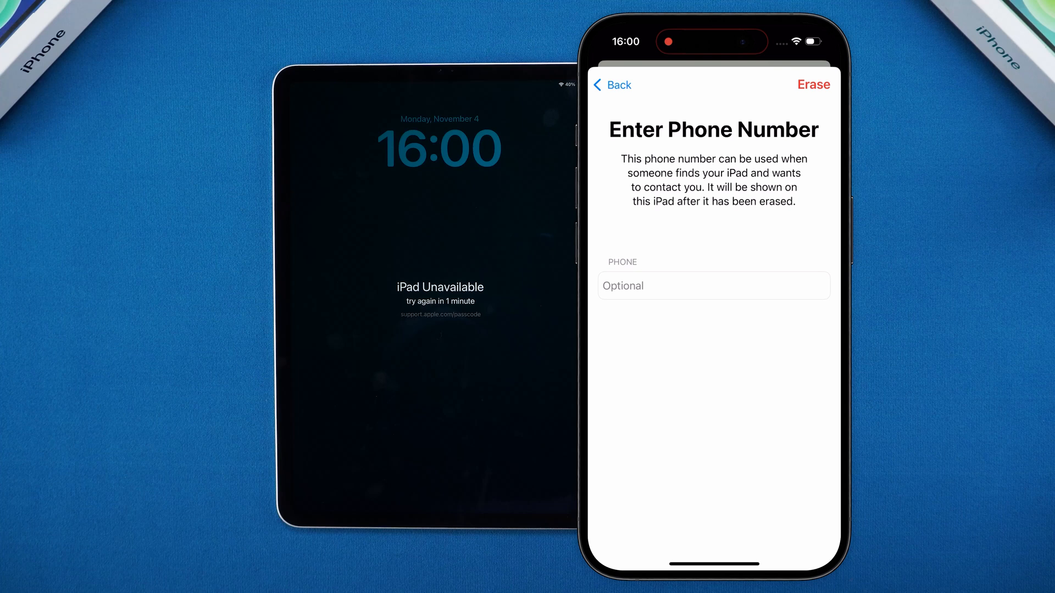
left_click(813, 84)
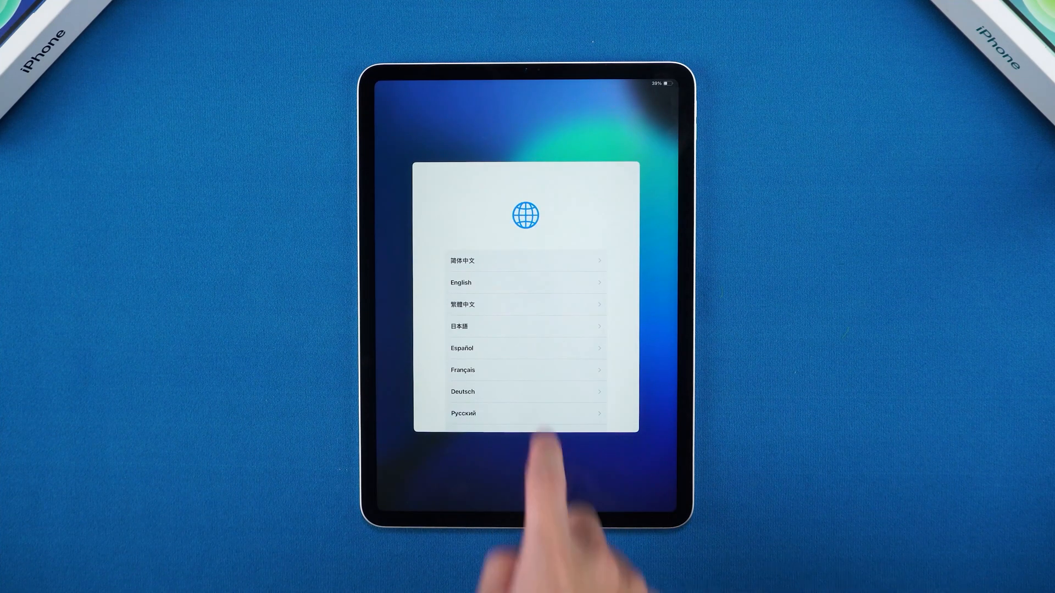
- Choose English, accept the Appearance size and Get Started on the erased iPad
left_click(461, 282)
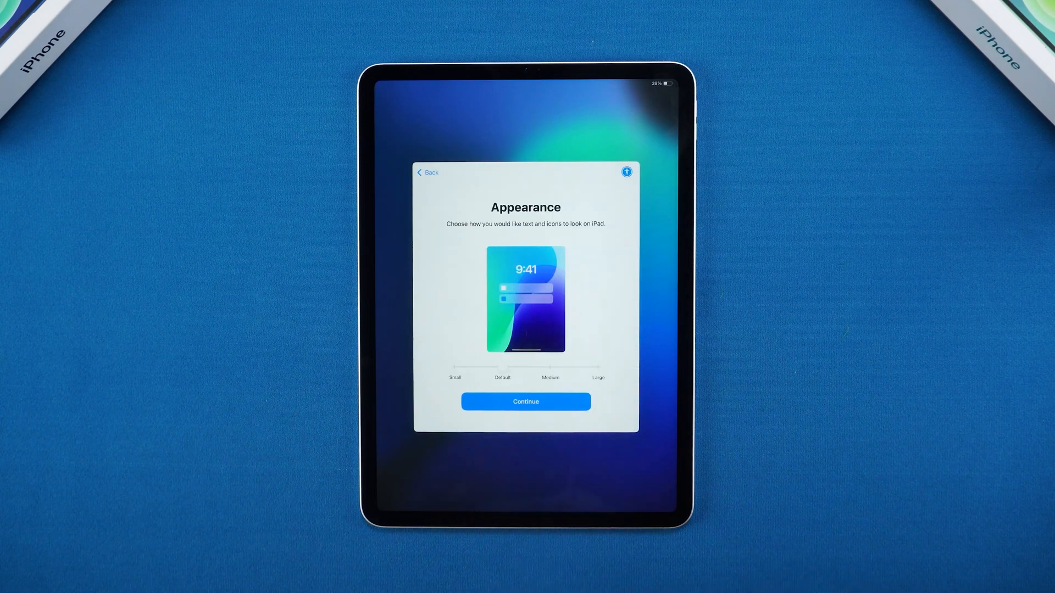
left_click(525, 402)
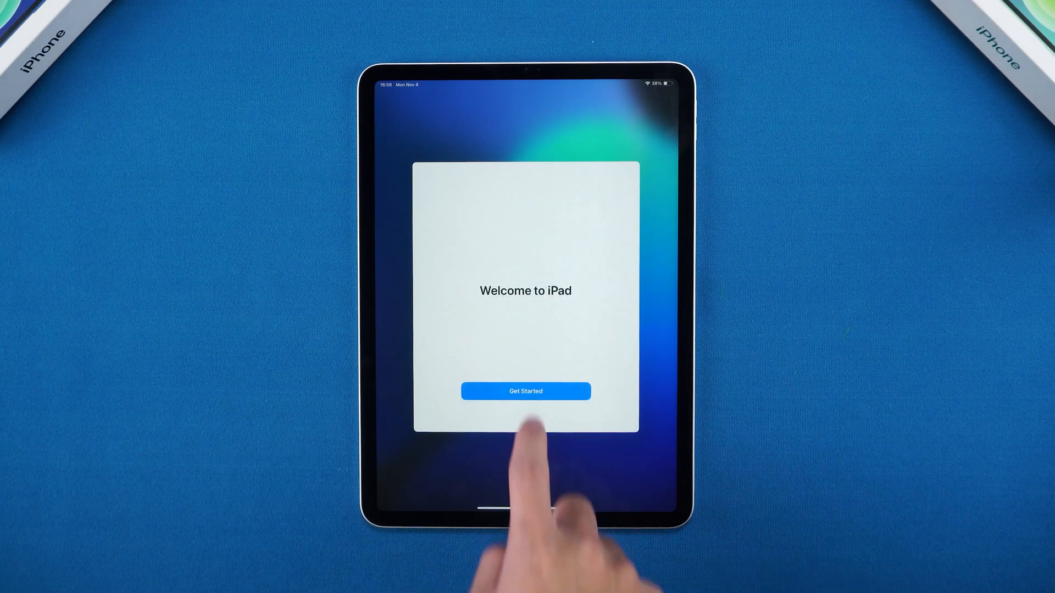
left_click(525, 391)
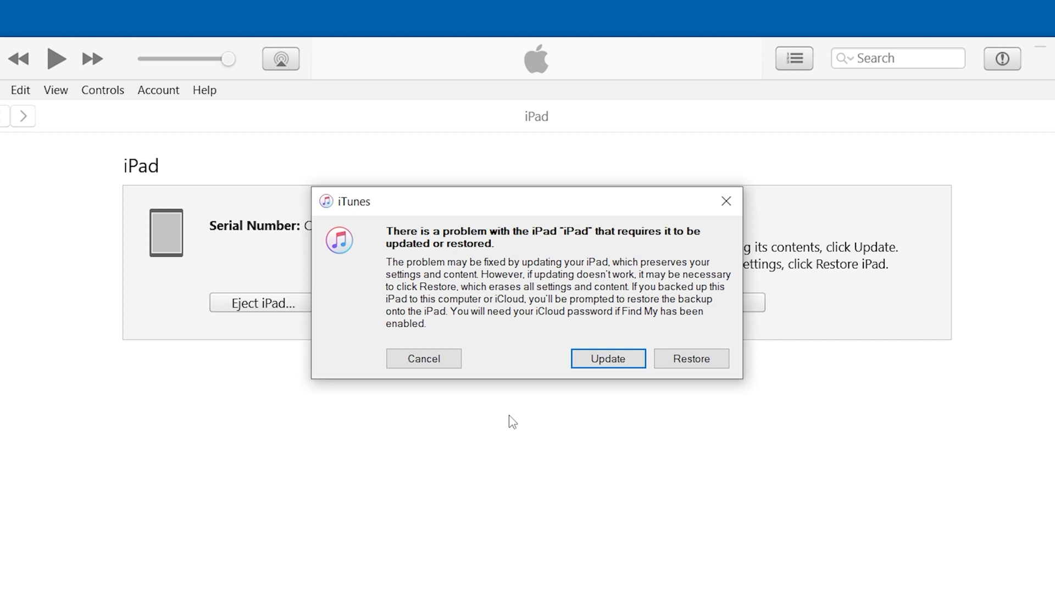
mouse_move(591, 393)
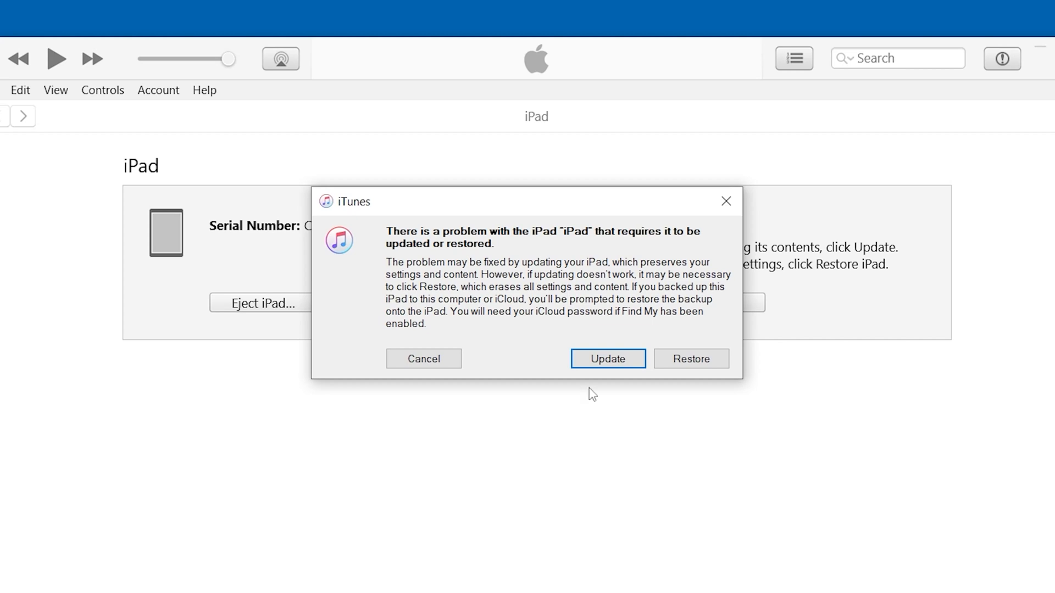
- Choose Restore and Update, agree to the licence and check the software download progress
left_click(690, 358)
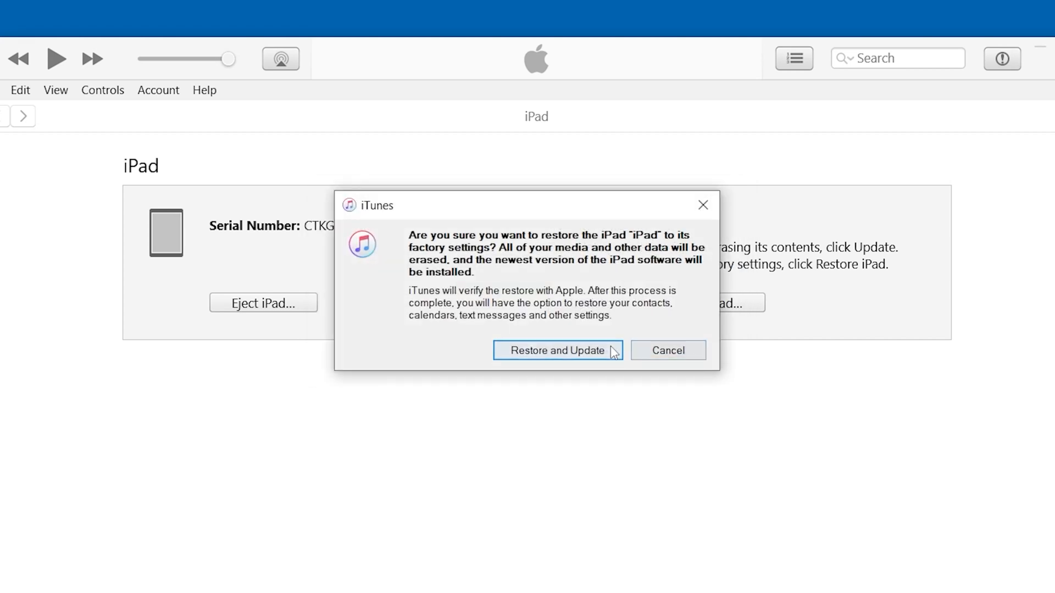
left_click(557, 350)
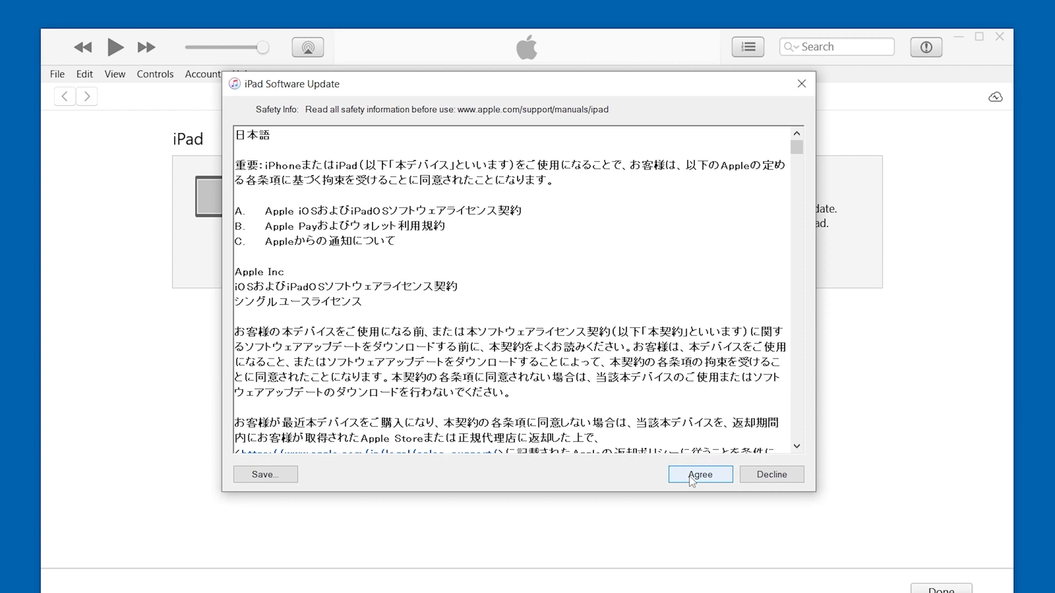
left_click(698, 474)
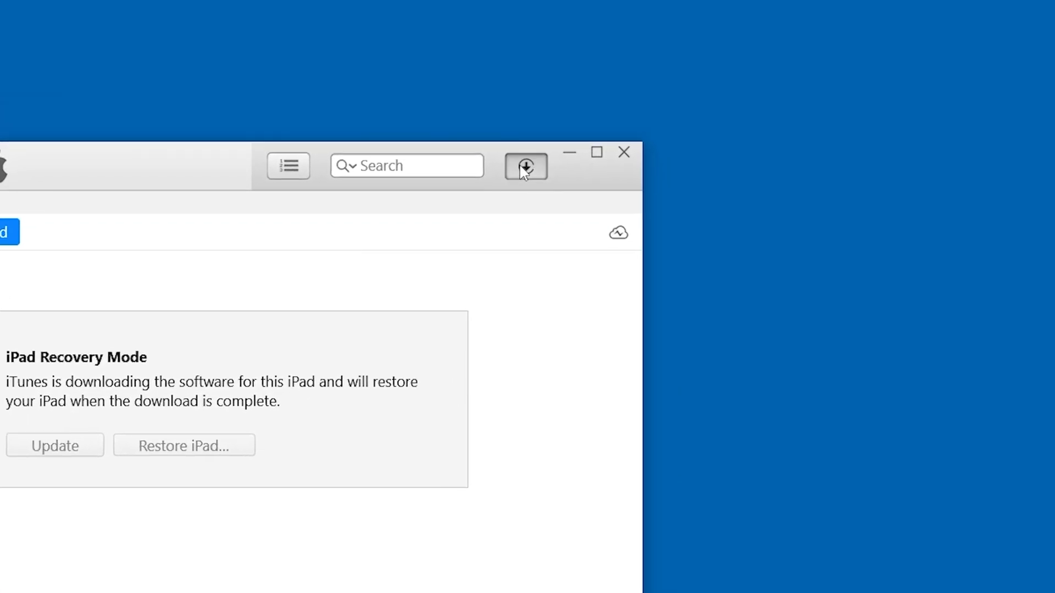
left_click(525, 166)
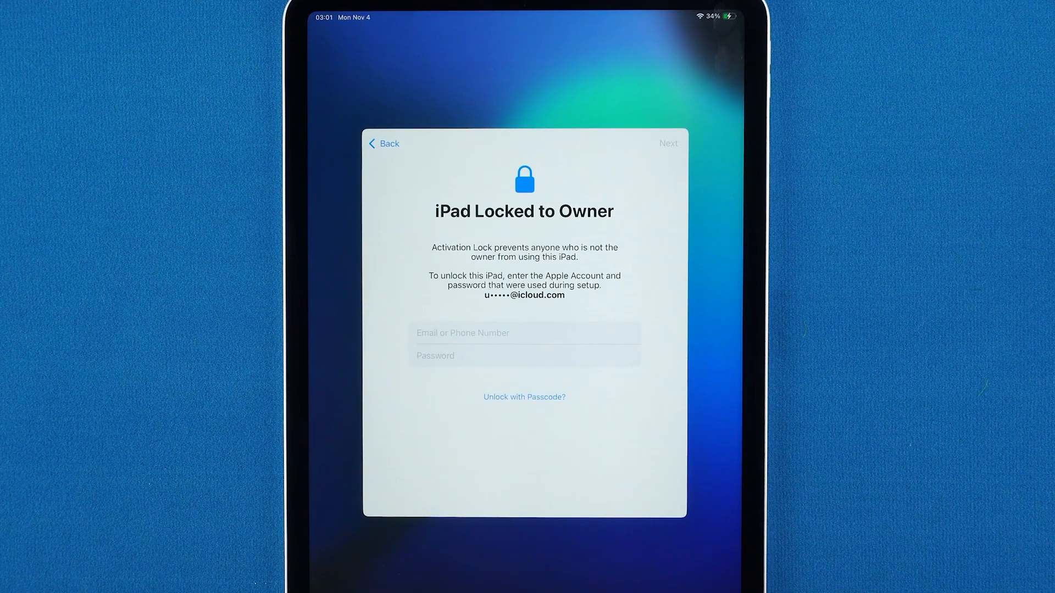
- Go to iforgot.apple.com from the Activation Lock situation
type("iforgot.apple.com")
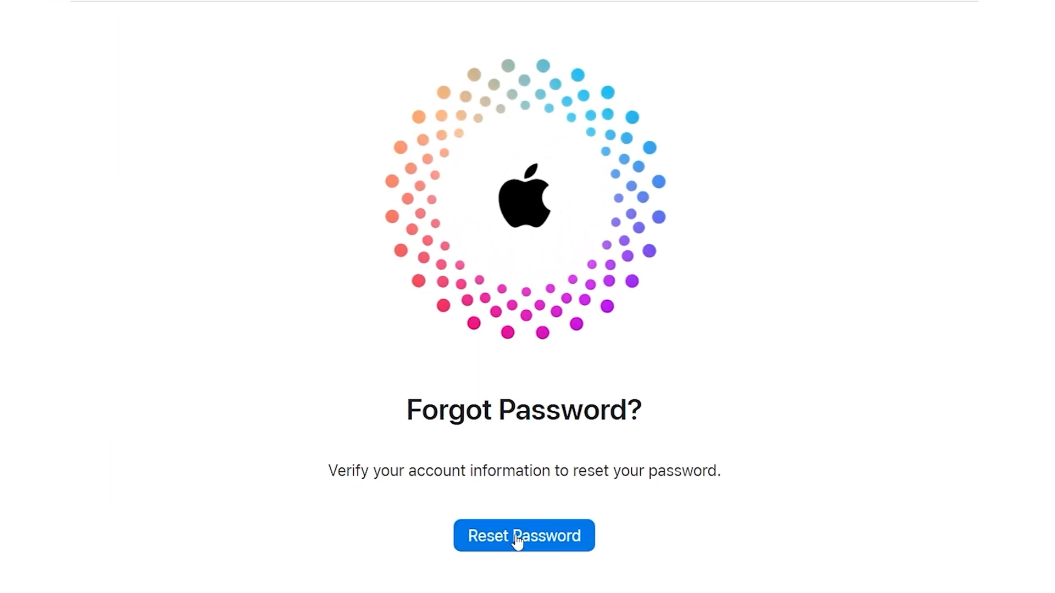
- Reset Password with email and captcha 'at49', confirm the phone number, choose someone else's iOS device
left_click(523, 536)
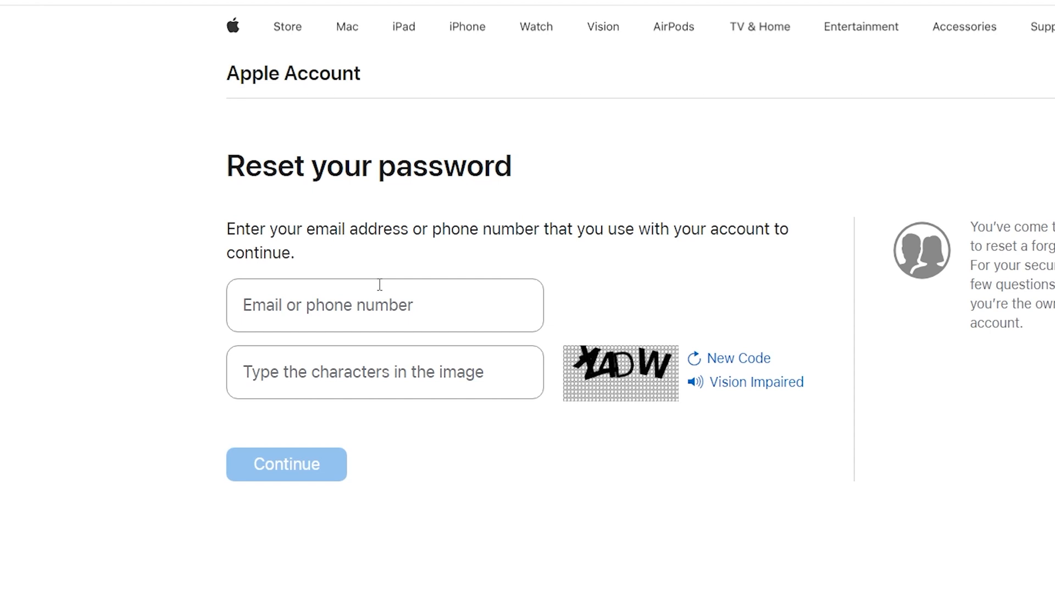
type("at49")
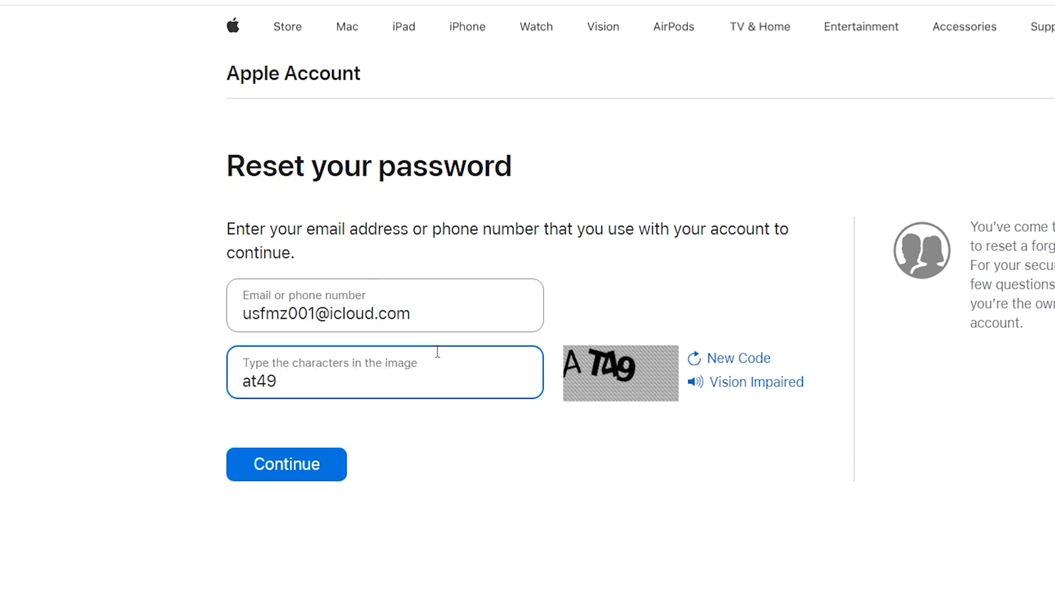
left_click(286, 464)
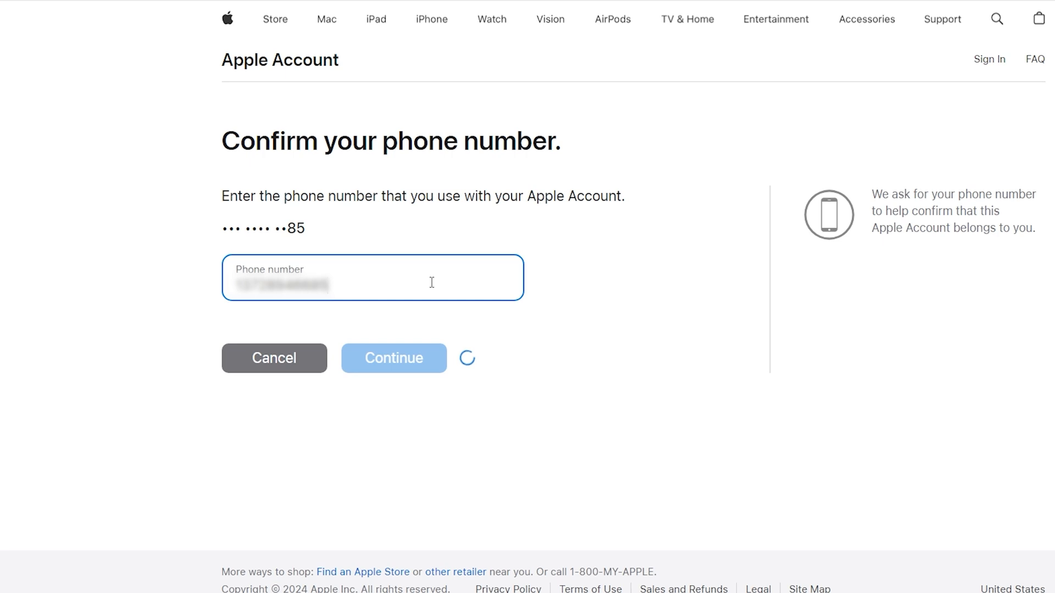
left_click(393, 357)
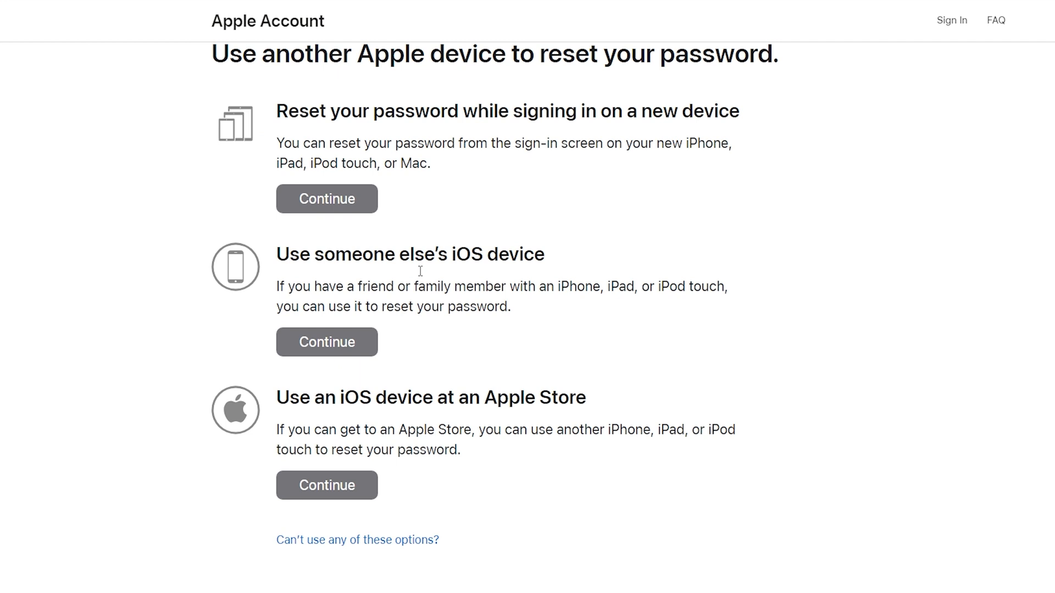
mouse_move(336, 348)
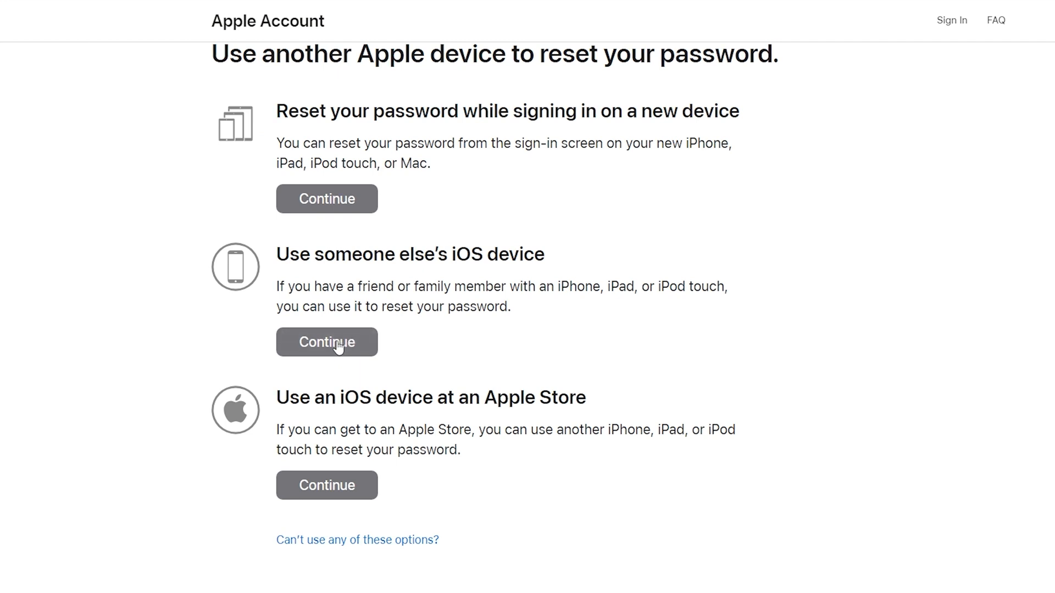
left_click(327, 342)
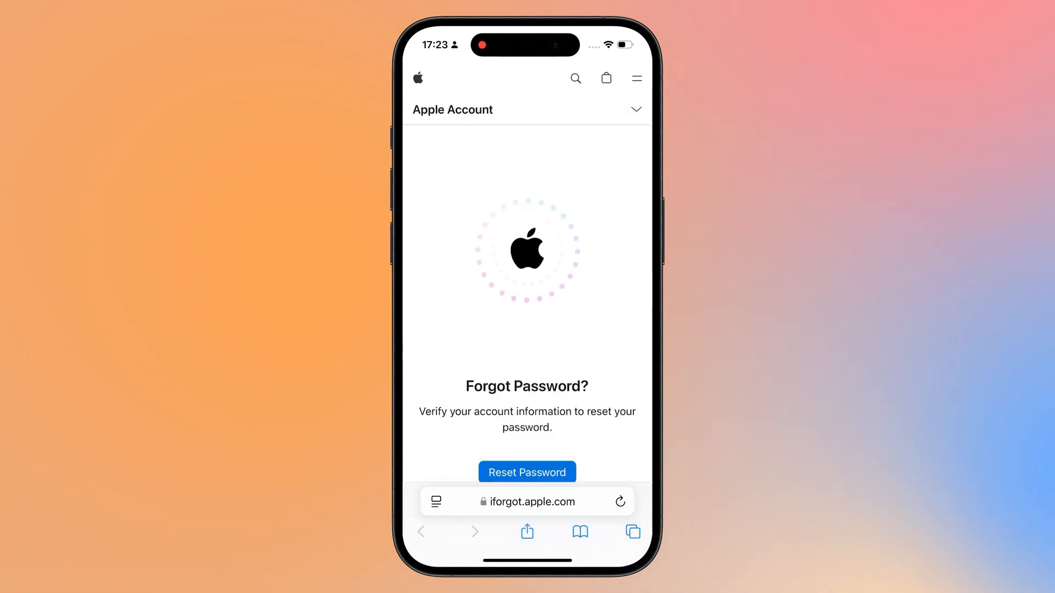
- Start Reset Password on iforgot.apple.com, bringing up the own-account or help-someone-else choice
left_click(527, 471)
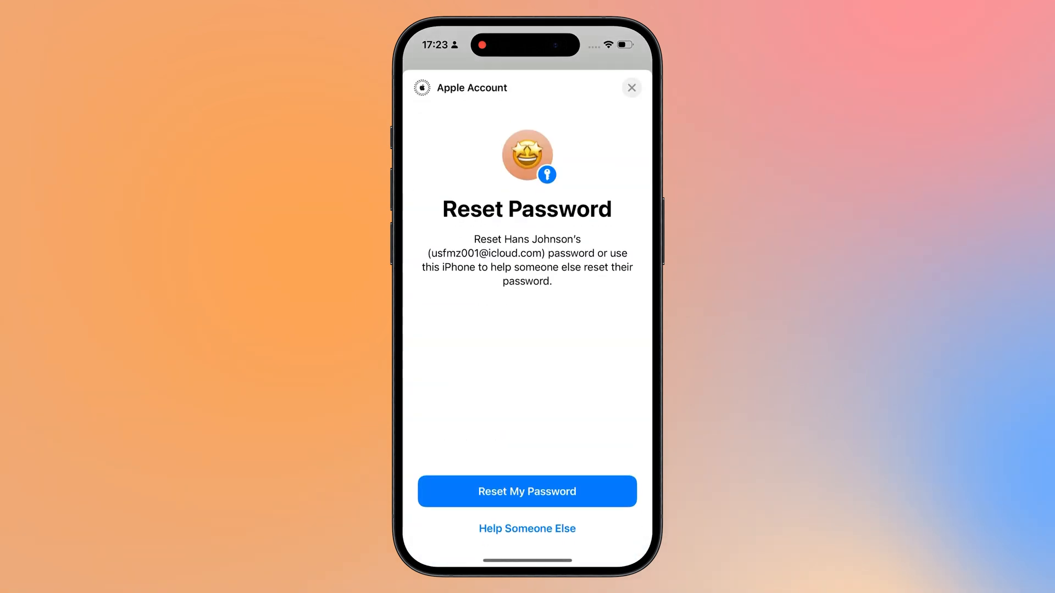